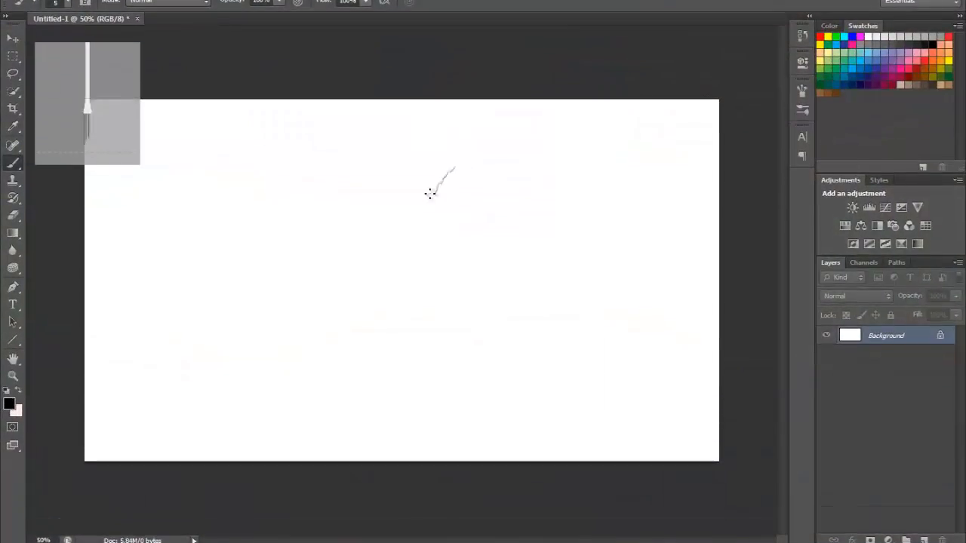
# Sketch the old man's head outline, face and beard near the canvas centre.
pyautogui.moveTo(450, 173); pyautogui.dragTo(430, 234)
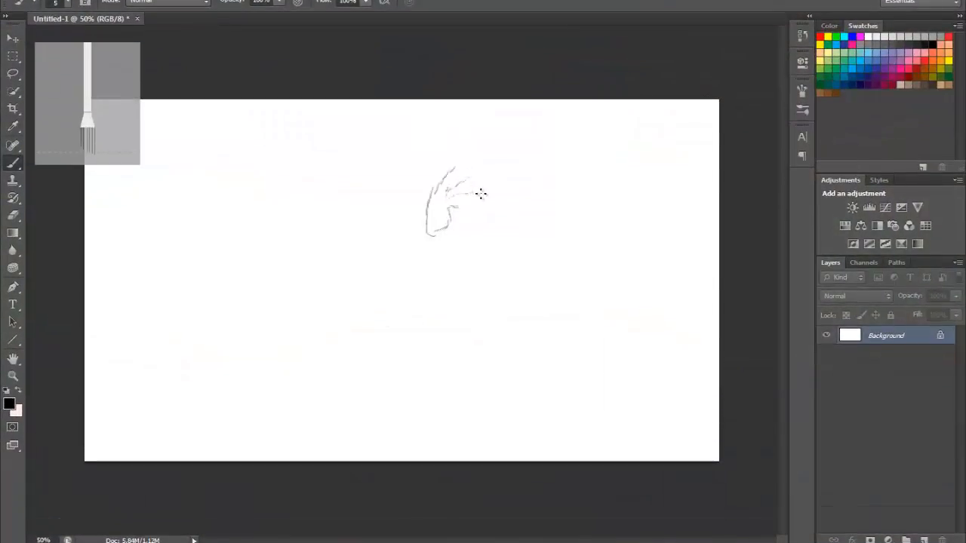
pyautogui.moveTo(453, 188); pyautogui.dragTo(483, 208)
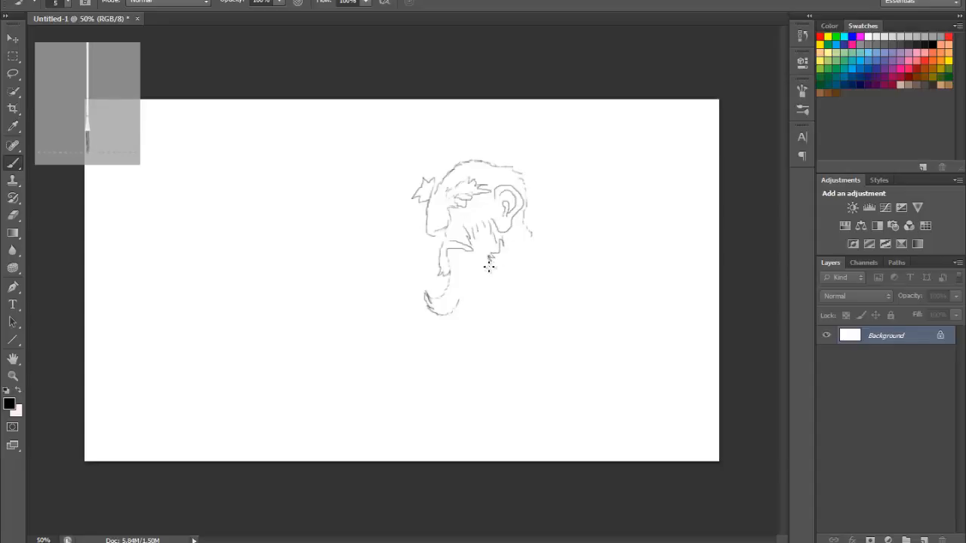
pyautogui.moveTo(491, 249); pyautogui.dragTo(460, 309)
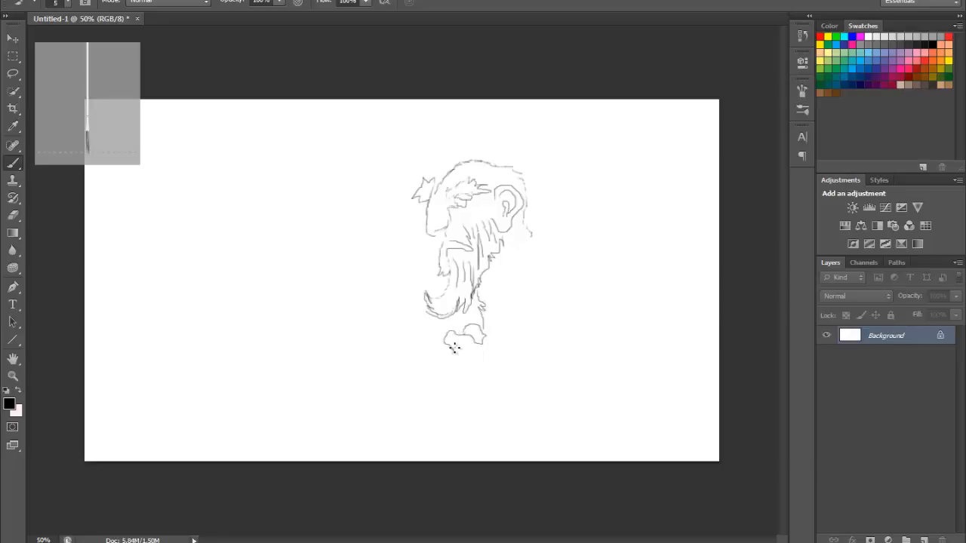
# Rough in the body shapes extending down beneath the beard.
pyautogui.moveTo(453, 348); pyautogui.dragTo(456, 390)
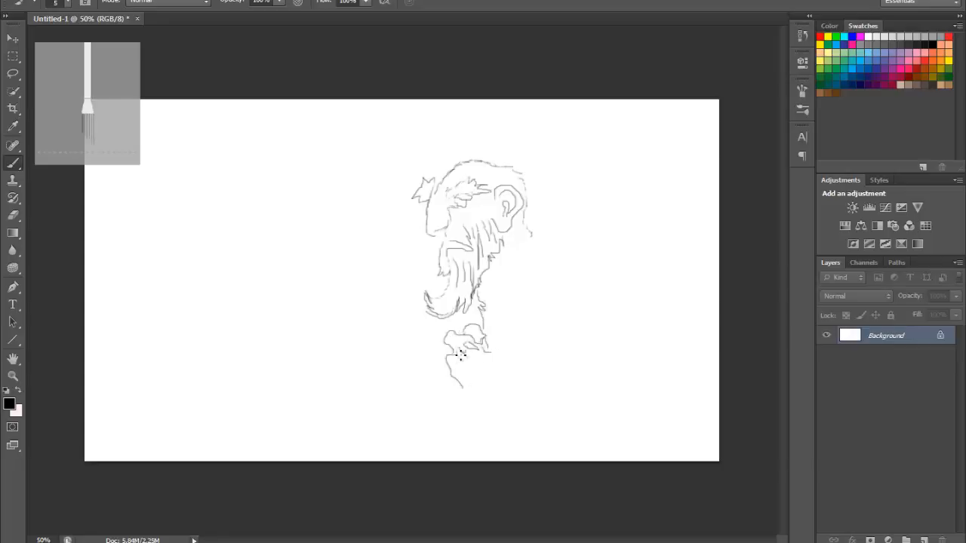
pyautogui.moveTo(461, 355); pyautogui.dragTo(471, 400)
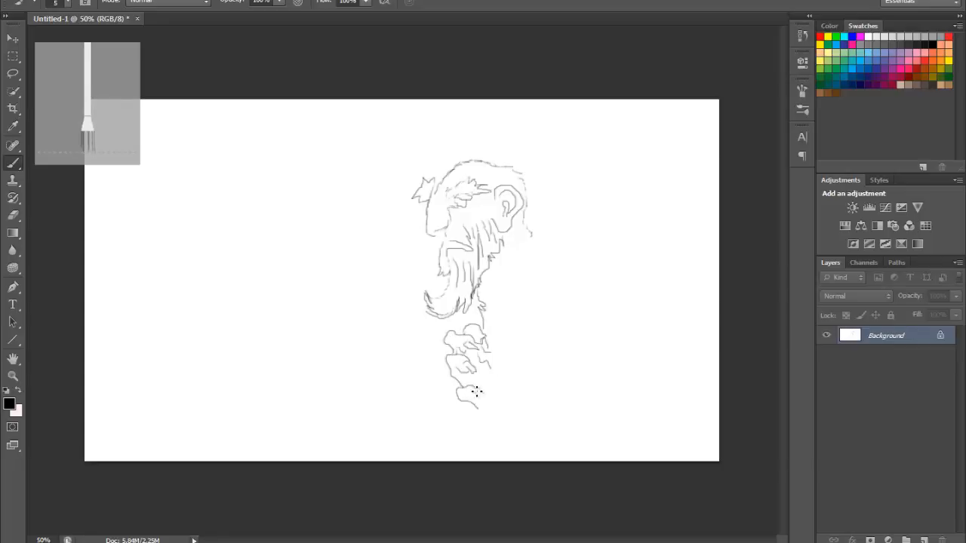
pyautogui.moveTo(479, 393); pyautogui.dragTo(505, 440)
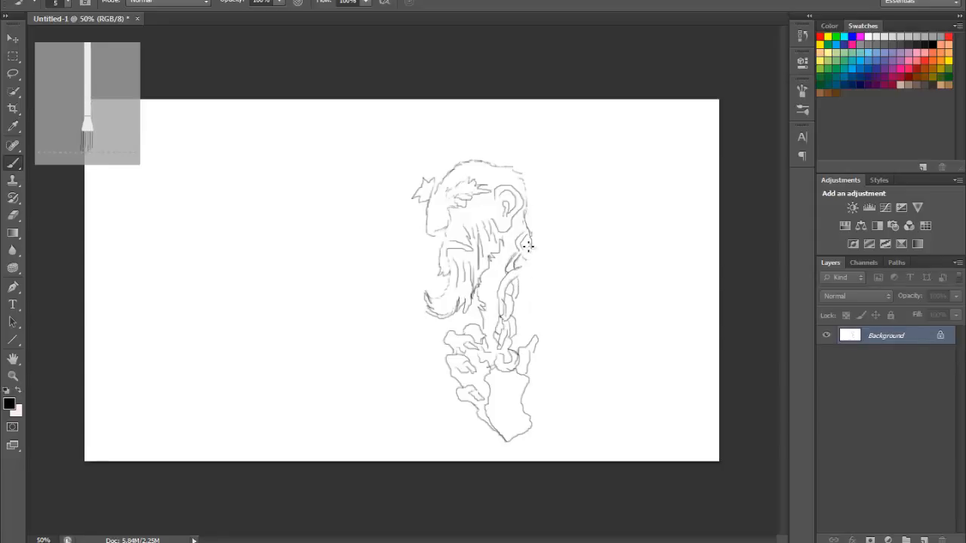
# Draw chain links down the body and a spiky wing stroke to the right.
pyautogui.moveTo(513, 264); pyautogui.dragTo(573, 305)
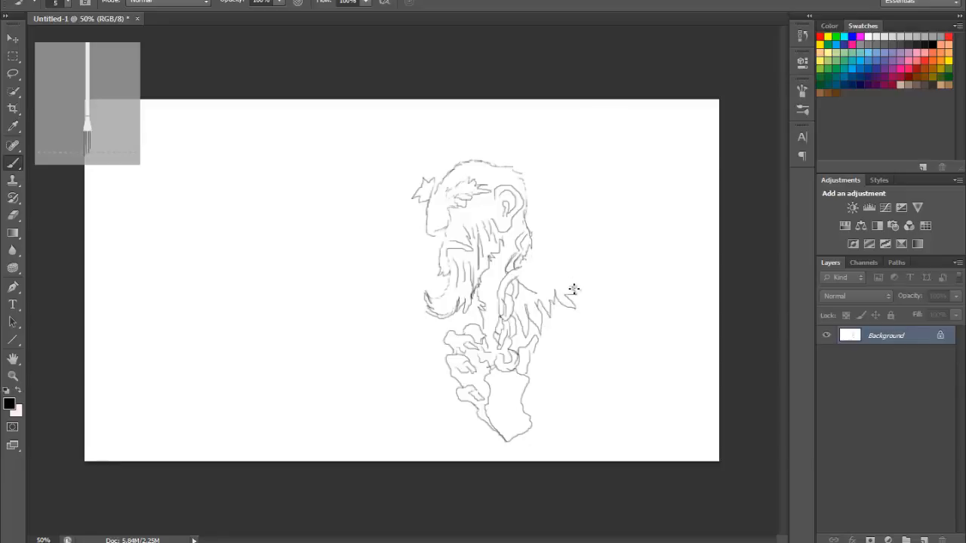
pyautogui.moveTo(574, 294); pyautogui.dragTo(687, 362)
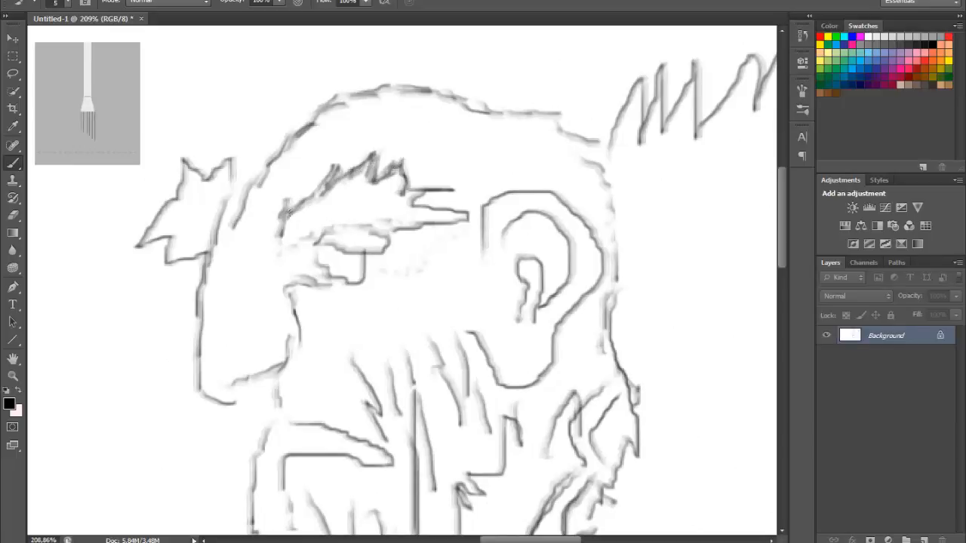
# Ink the hooked-nose face profile with bolder lines and add the eye and brows.
pyautogui.moveTo(287, 227); pyautogui.dragTo(452, 184)
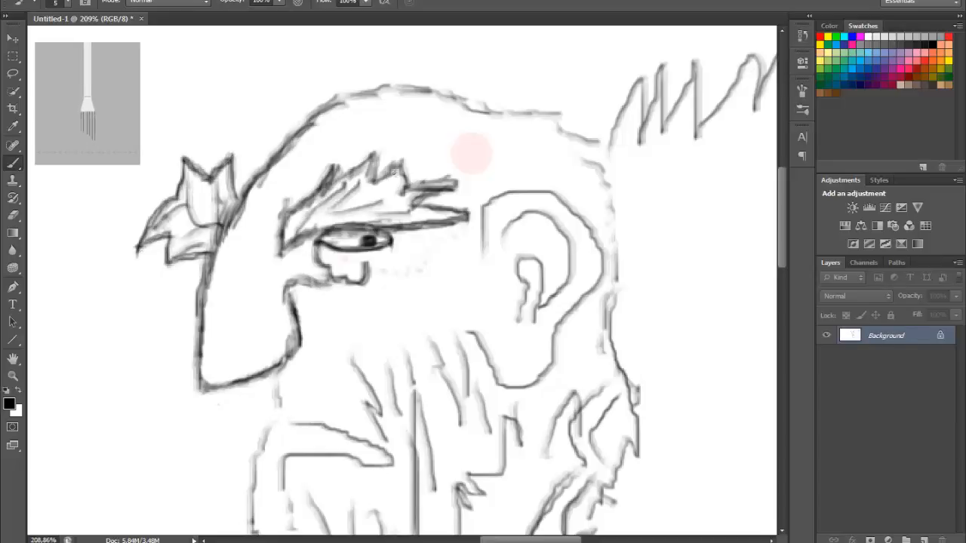
pyautogui.moveTo(347, 94); pyautogui.dragTo(589, 133)
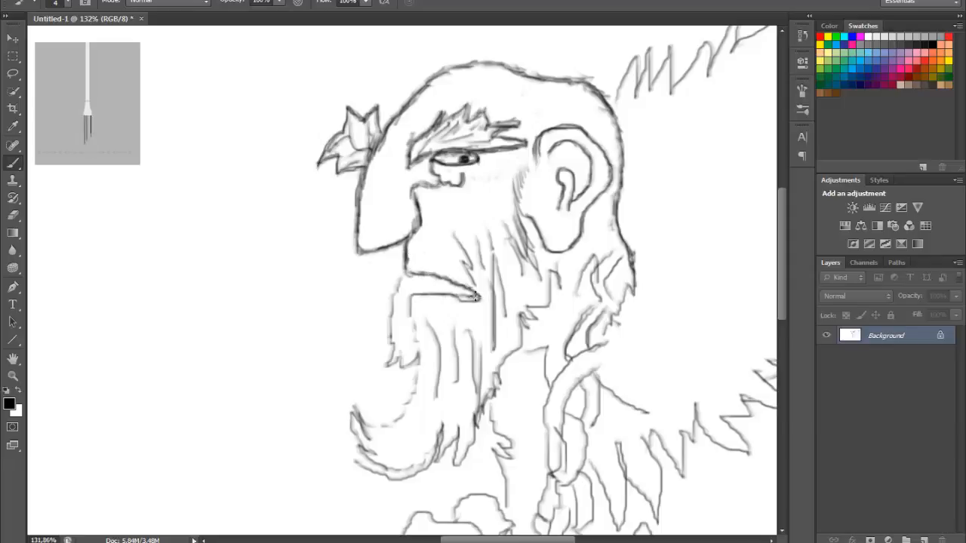
# Fill the beard with flowing hair strands and thicken it.
pyautogui.moveTo(471, 299); pyautogui.dragTo(400, 411)
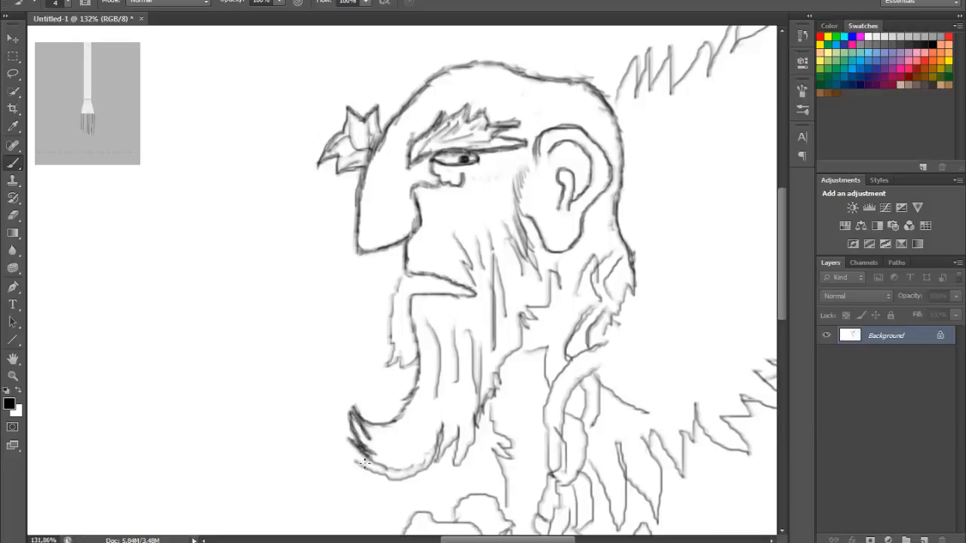
pyautogui.moveTo(355, 461); pyautogui.dragTo(520, 324)
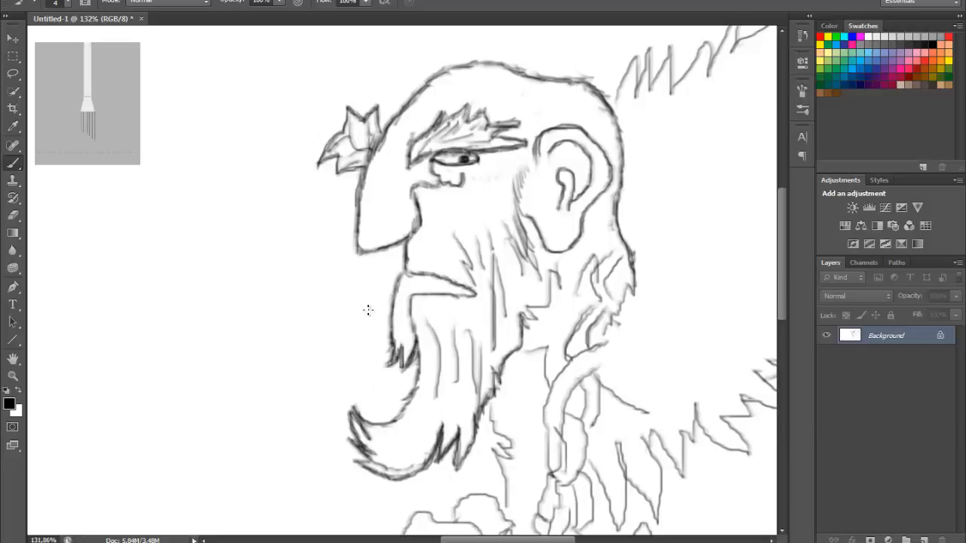
pyautogui.moveTo(445, 287); pyautogui.dragTo(385, 453)
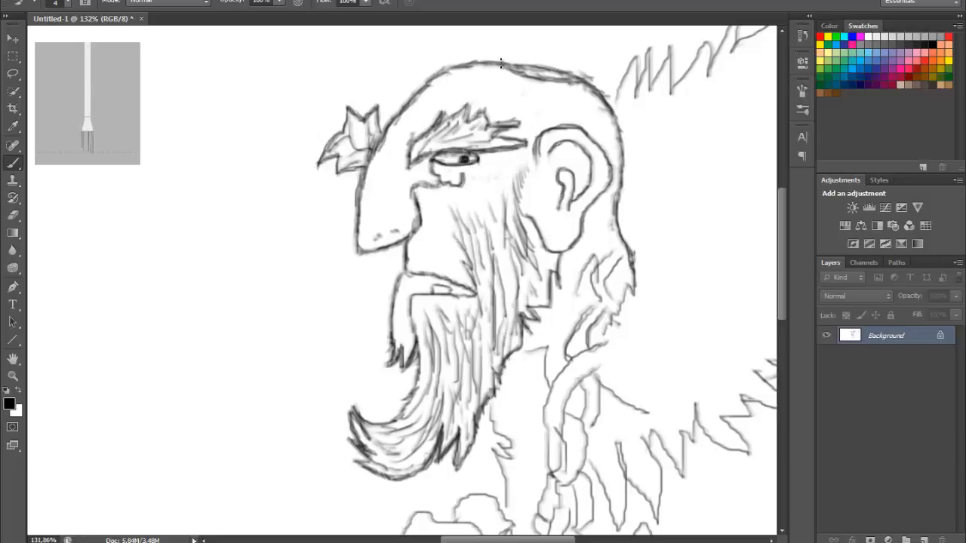
pyautogui.moveTo(498, 68); pyautogui.dragTo(574, 83)
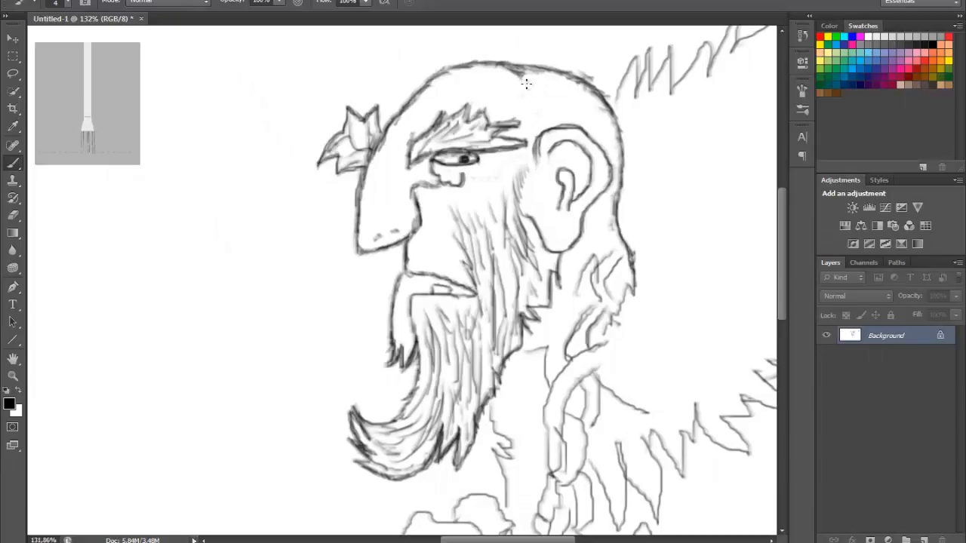
# Add texture strokes across the top of the head.
pyautogui.moveTo(521, 78); pyautogui.dragTo(616, 121)
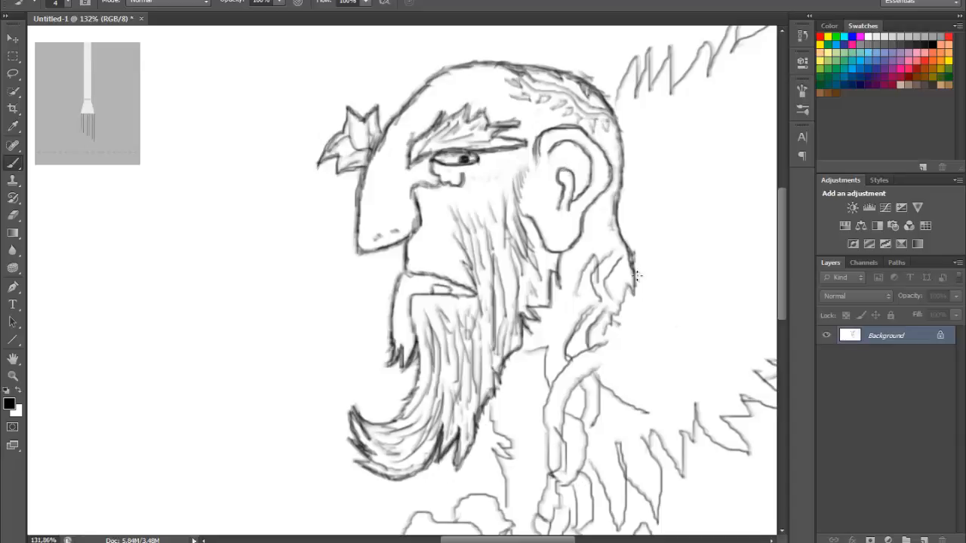
pyautogui.scroll(-3)
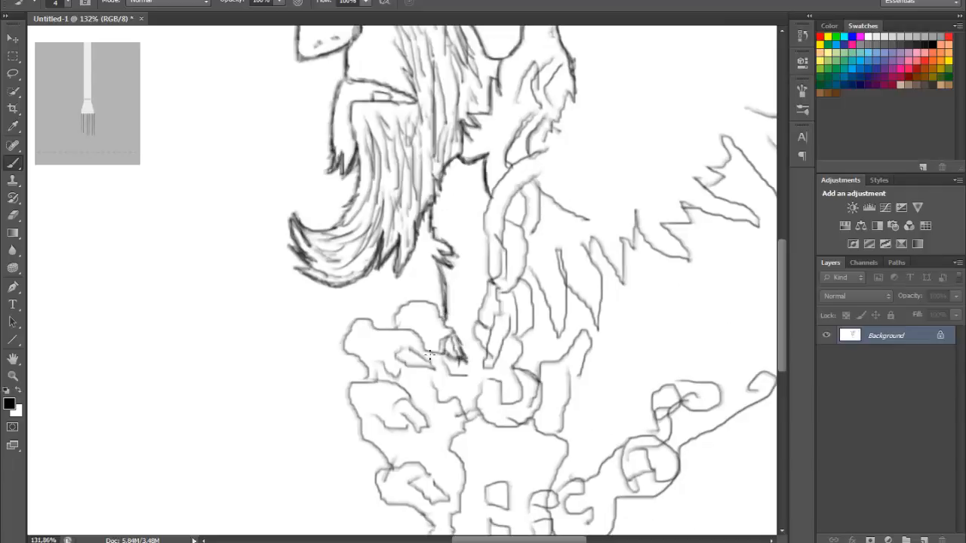
# Ink bold interlocking chain links below the beard, ending in a ring.
pyautogui.moveTo(544, 99); pyautogui.dragTo(565, 57)
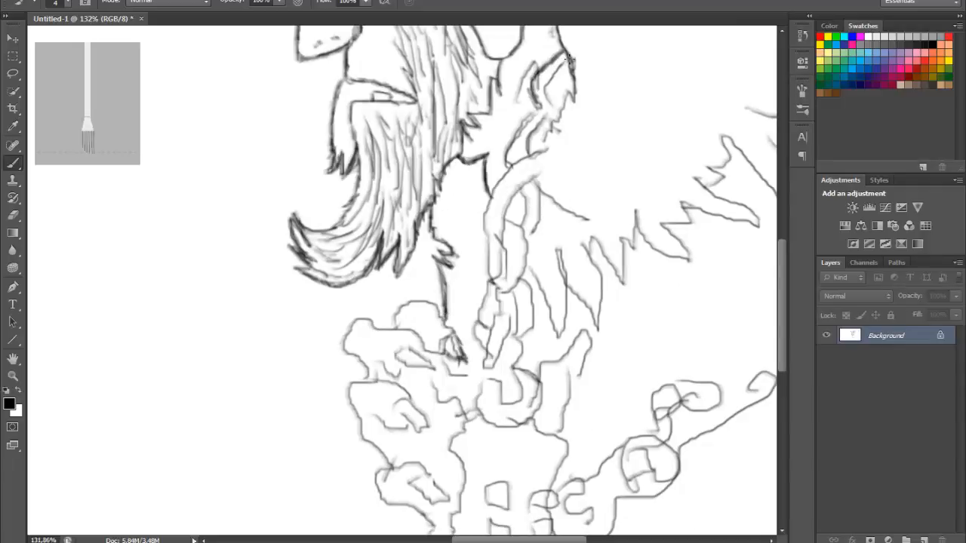
pyautogui.moveTo(559, 61); pyautogui.dragTo(498, 188)
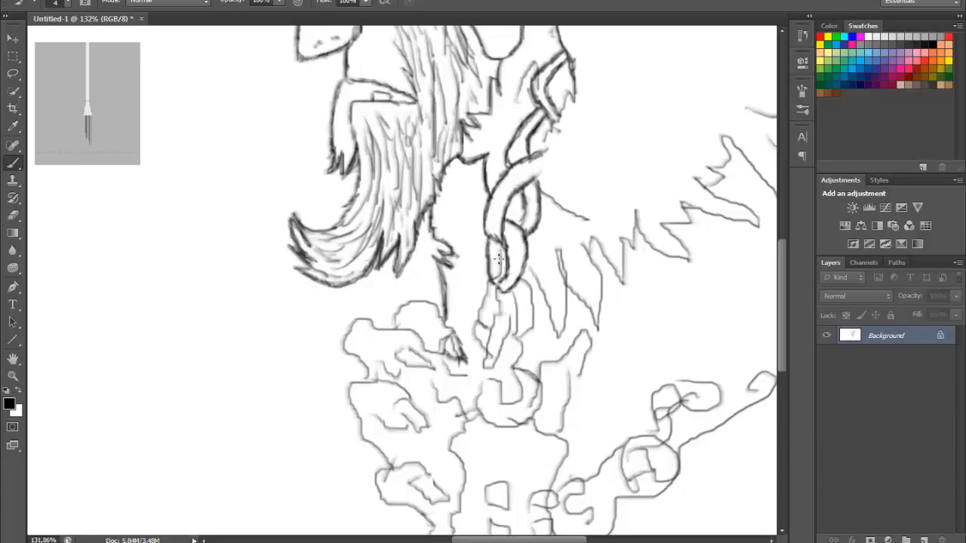
pyautogui.moveTo(498, 256); pyautogui.dragTo(513, 324)
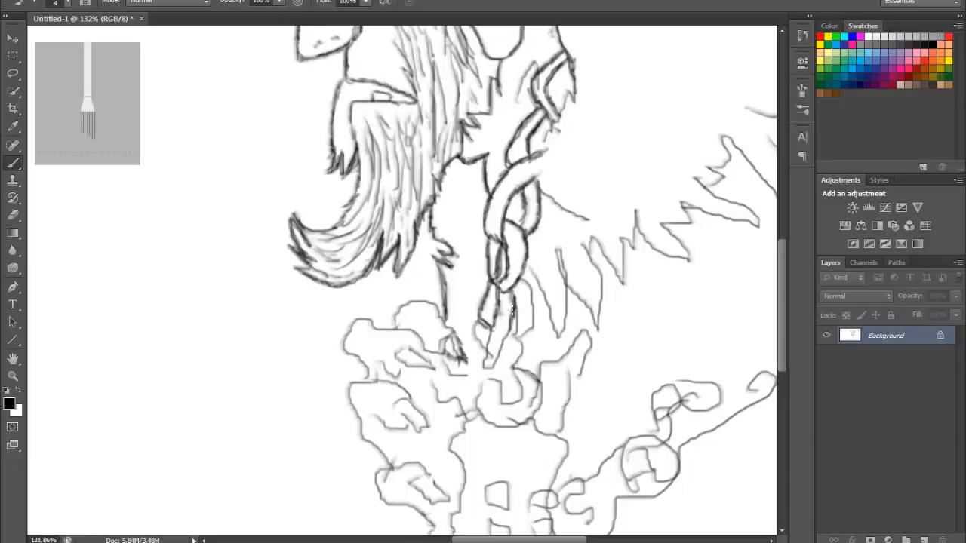
pyautogui.moveTo(513, 286); pyautogui.dragTo(483, 370)
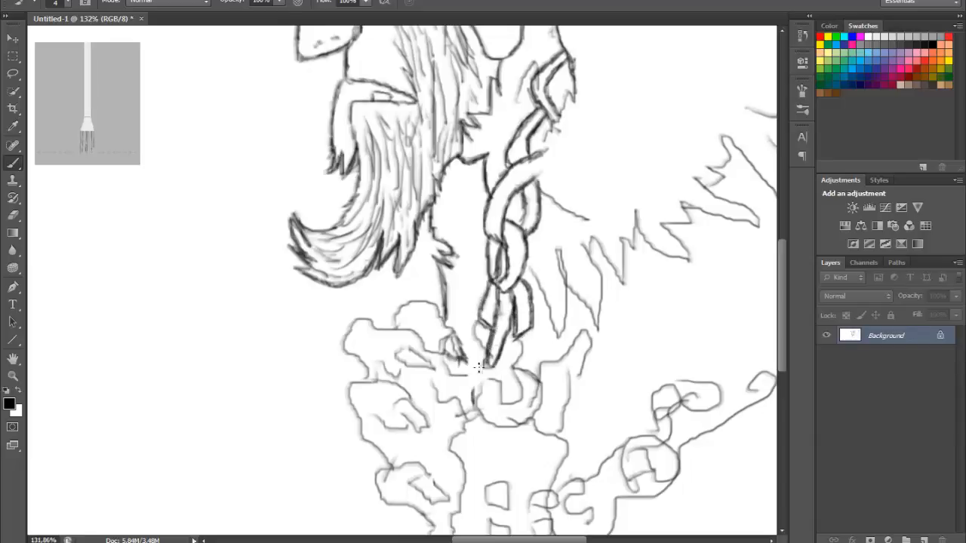
pyautogui.moveTo(490, 370); pyautogui.dragTo(480, 339)
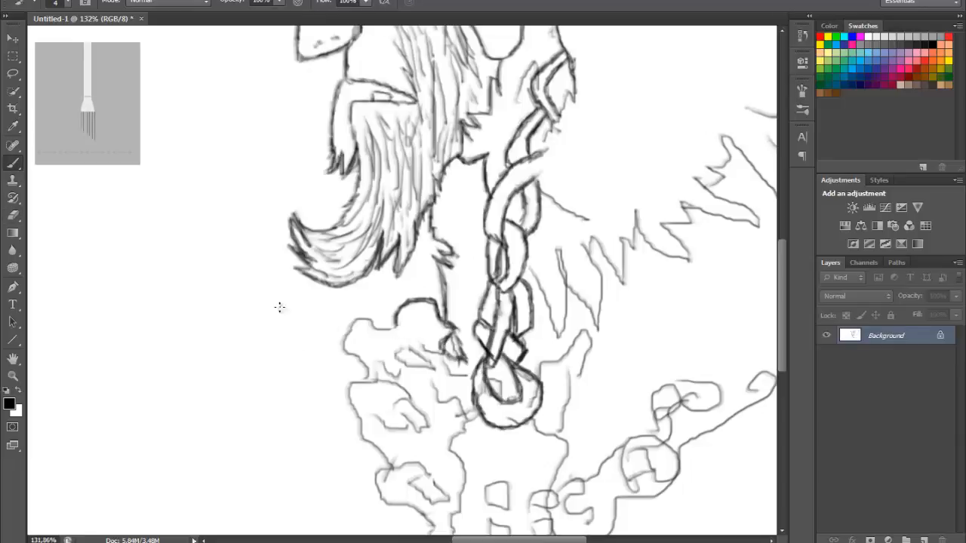
pyautogui.moveTo(408, 332); pyautogui.dragTo(468, 370)
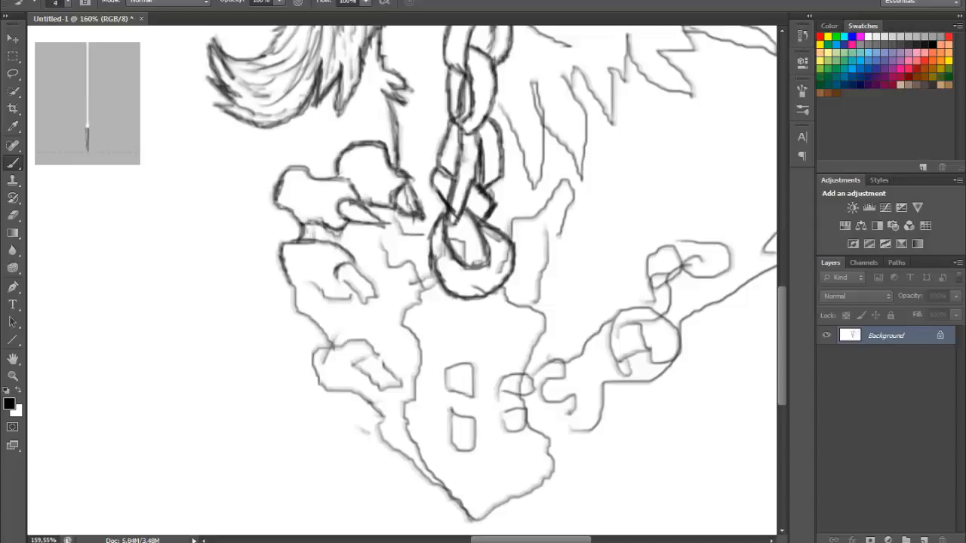
# Outline the bony hand's fingers, knuckles and palm with firm strokes.
pyautogui.moveTo(305, 284); pyautogui.dragTo(377, 294)
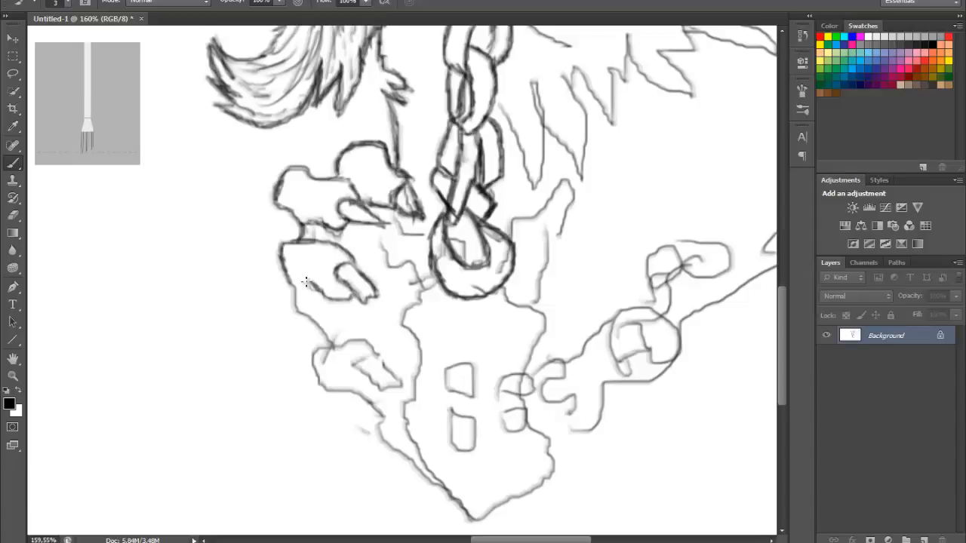
pyautogui.moveTo(305, 283); pyautogui.dragTo(324, 350)
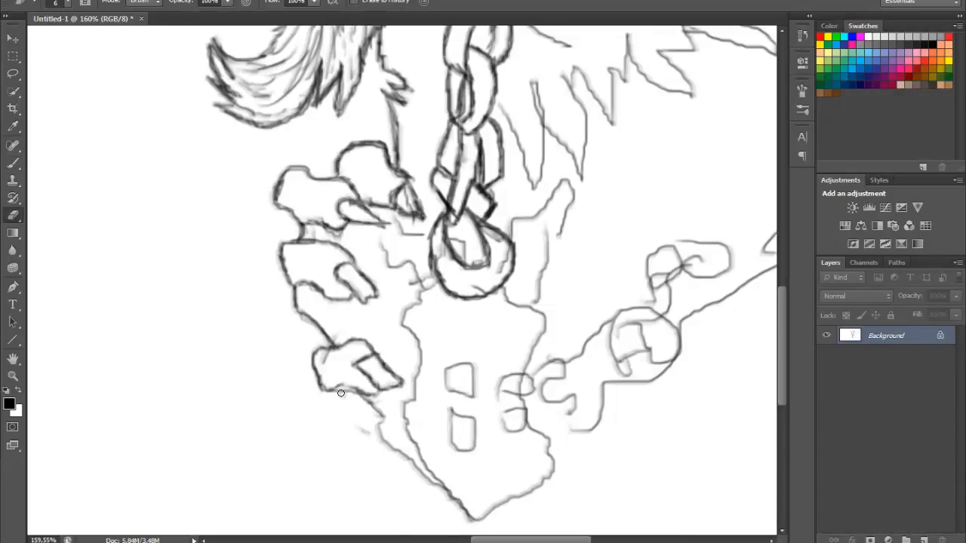
pyautogui.moveTo(344, 389); pyautogui.dragTo(440, 490)
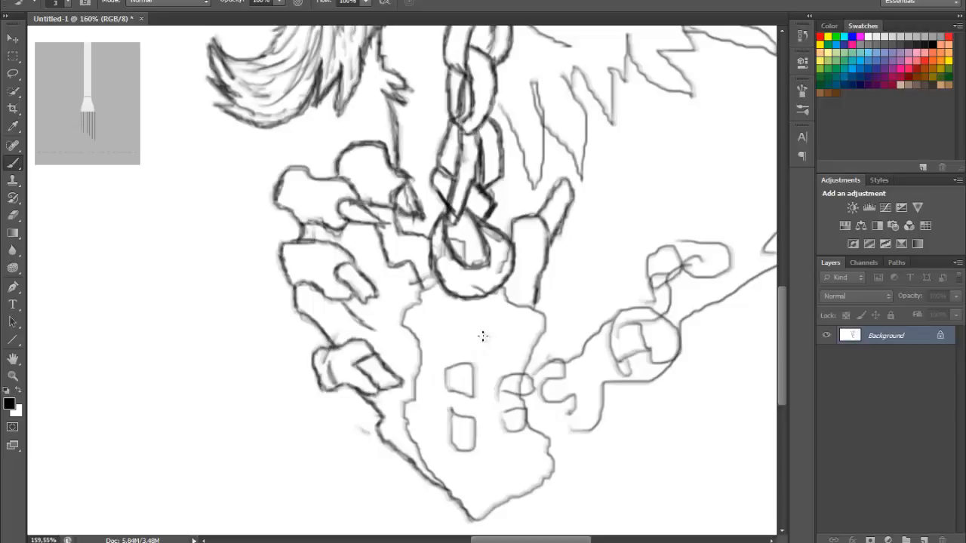
pyautogui.moveTo(423, 294); pyautogui.dragTo(483, 335)
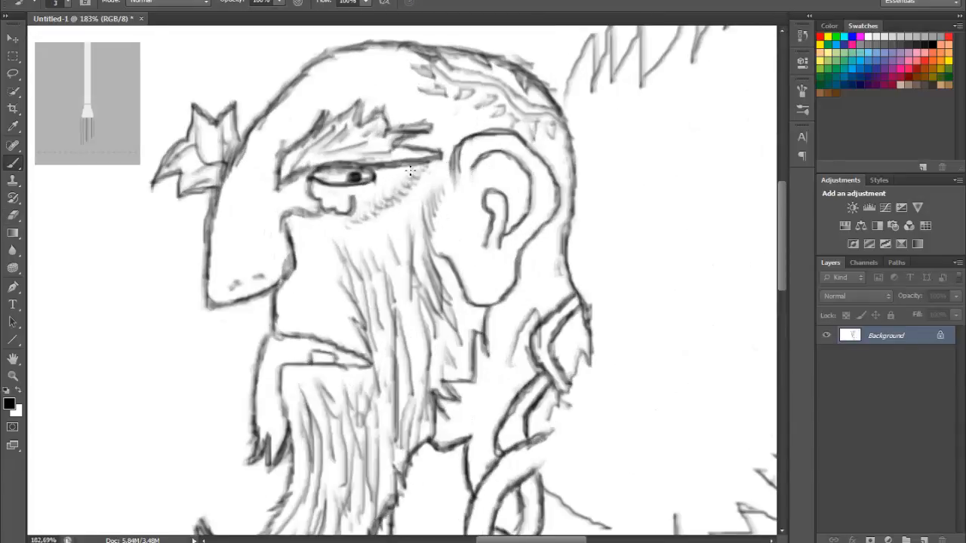
# Shade around the eye, then ink jagged feather outlines along the wing's edge.
pyautogui.moveTo(407, 169); pyautogui.dragTo(377, 227)
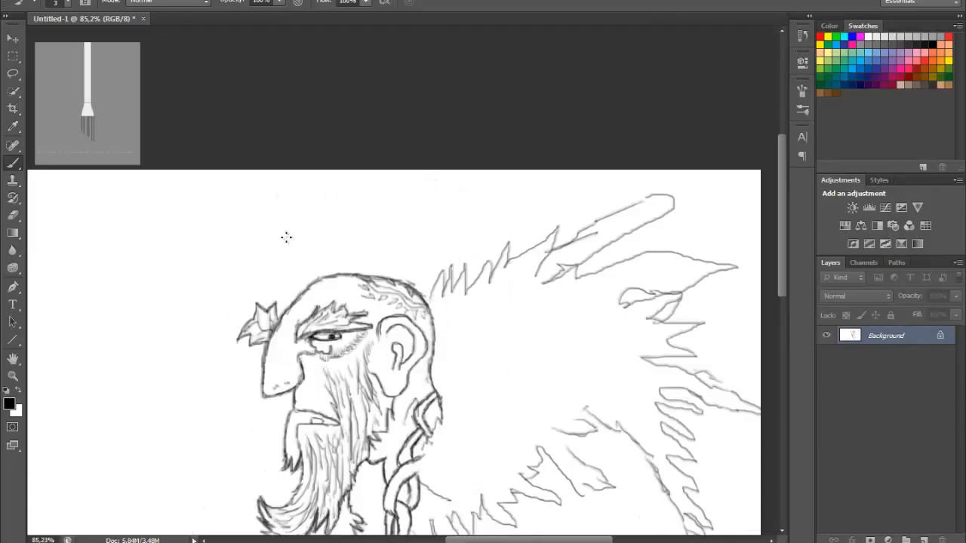
pyautogui.moveTo(441, 299); pyautogui.dragTo(434, 332)
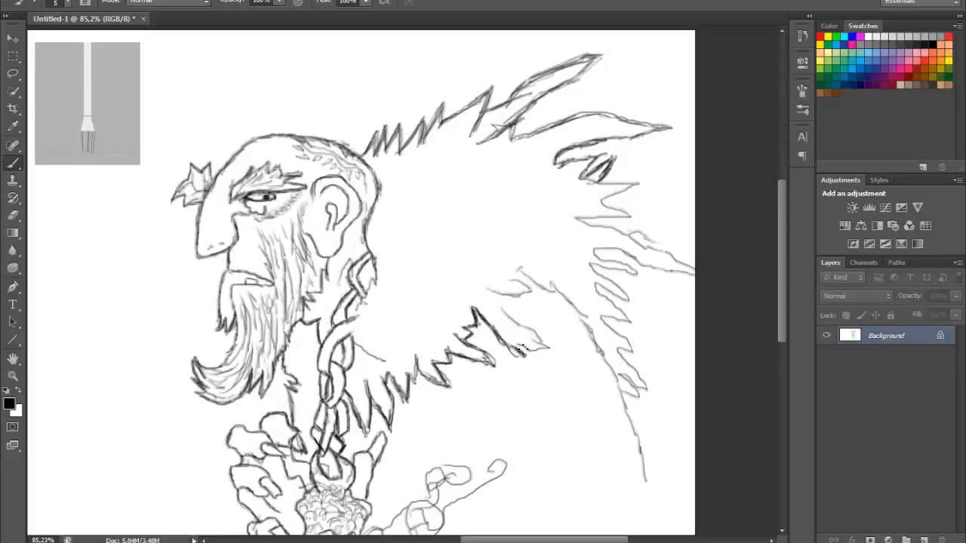
pyautogui.moveTo(521, 287); pyautogui.dragTo(543, 348)
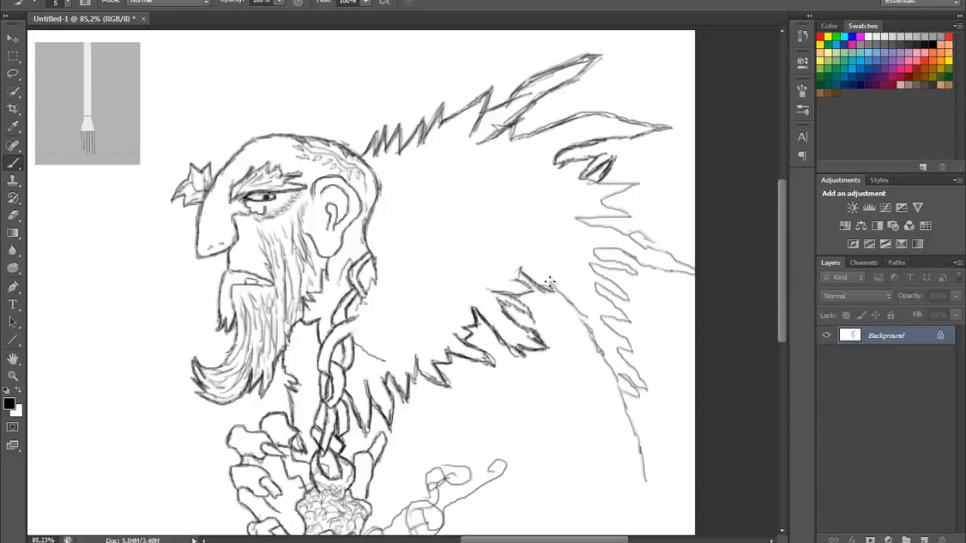
pyautogui.moveTo(551, 284); pyautogui.dragTo(646, 483)
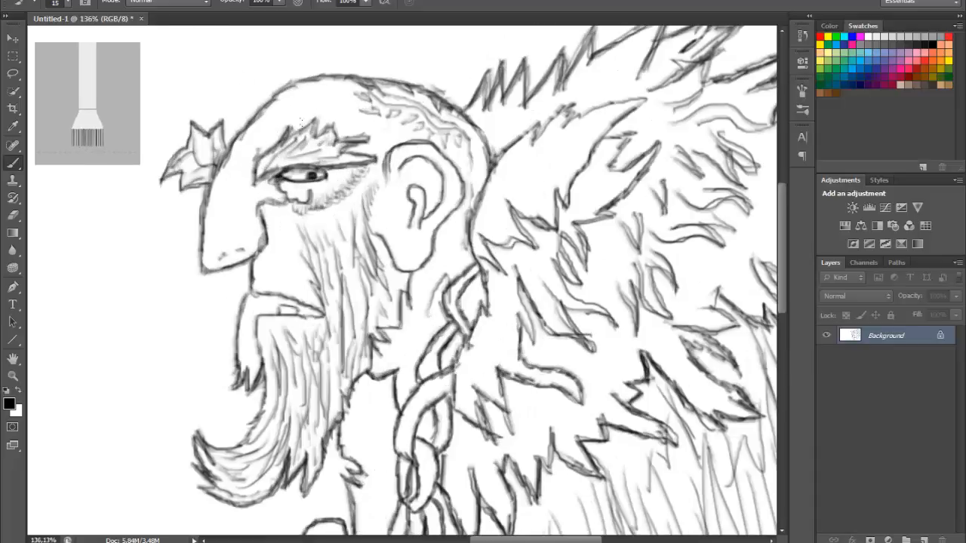
# Shade the forehead and nose gray and paint dark markings on top of the head.
pyautogui.moveTo(295, 91); pyautogui.dragTo(226, 264)
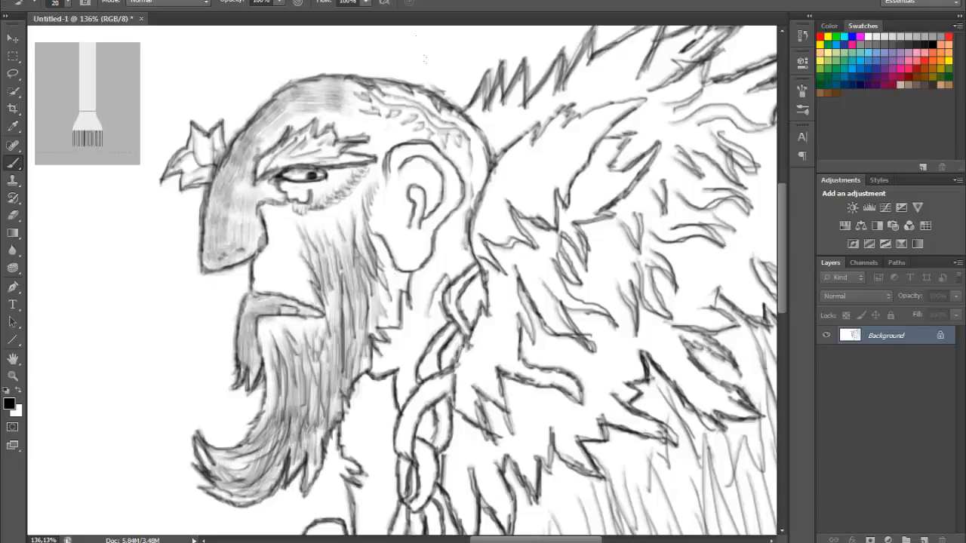
pyautogui.moveTo(363, 94); pyautogui.dragTo(460, 121)
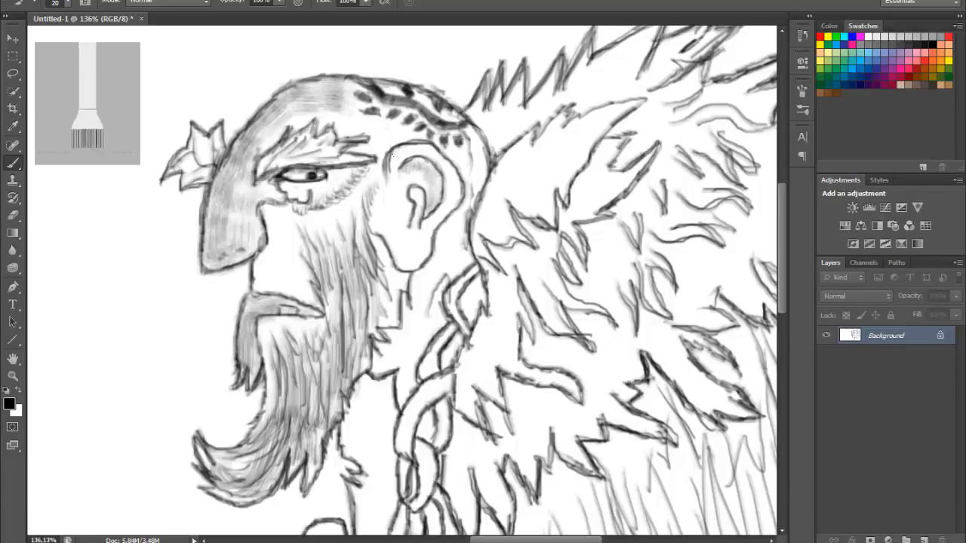
pyautogui.moveTo(324, 189); pyautogui.dragTo(423, 257)
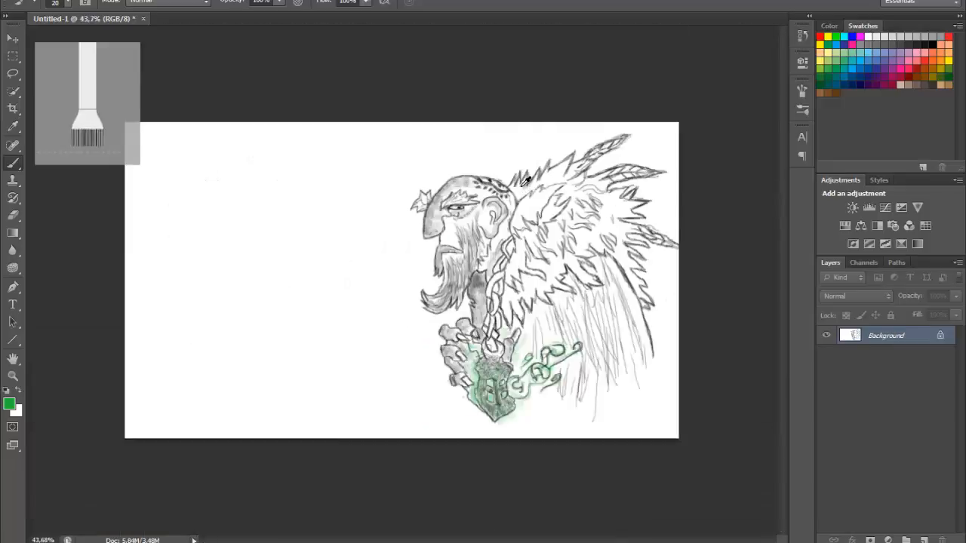
# Choose green and dark purple in the Color Picker for tinting the hand and wings.
pyautogui.click(9, 404)
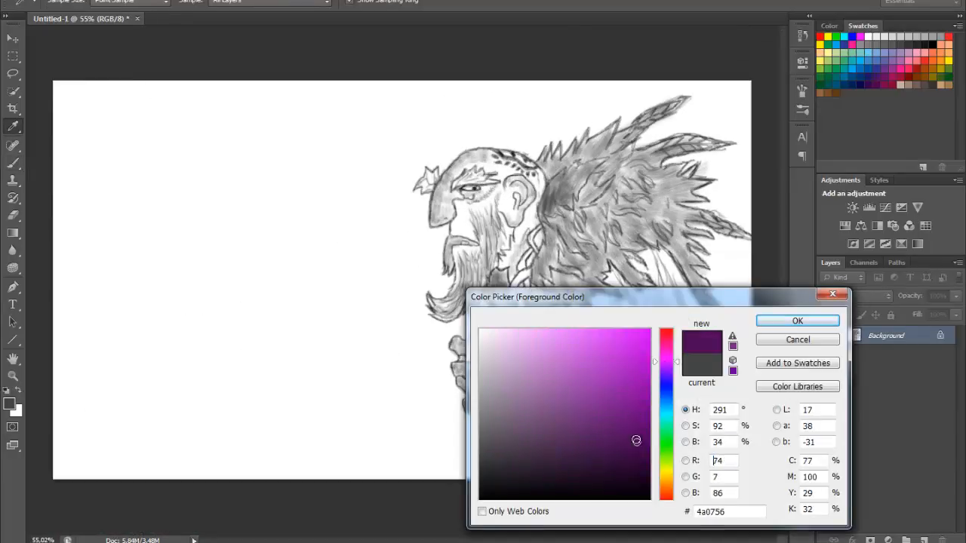
pyautogui.click(797, 320)
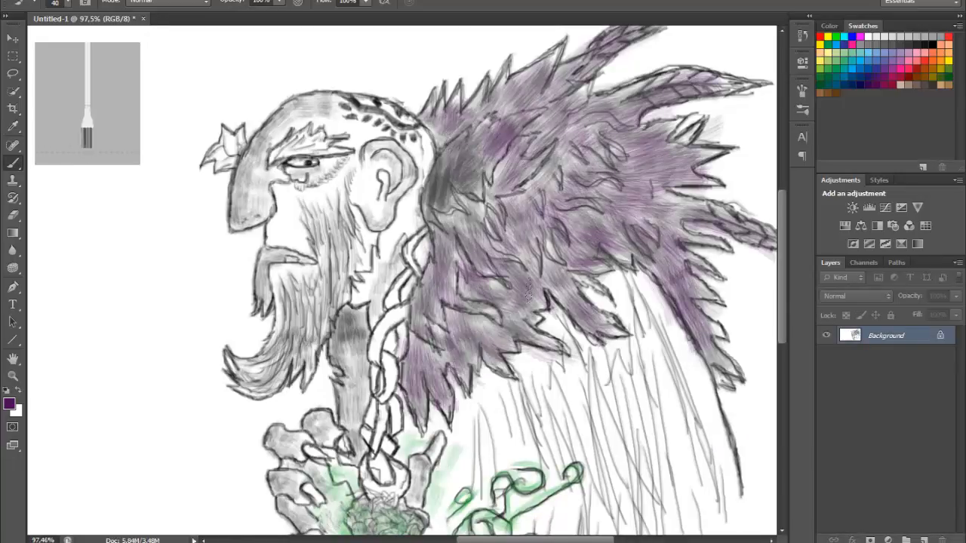
pyautogui.click(9, 404)
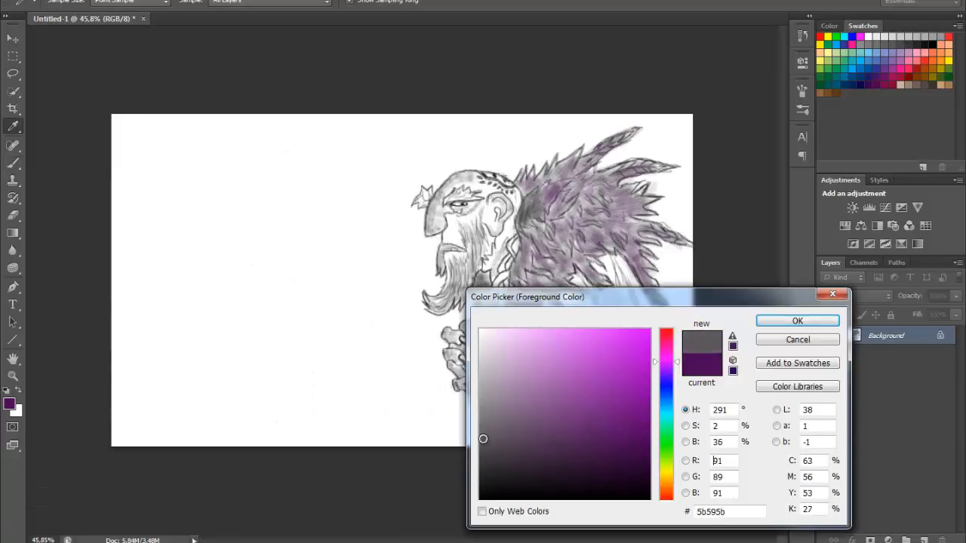